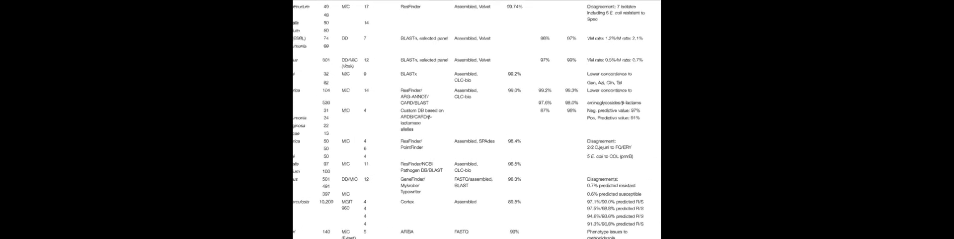
{"action": "scroll", "scroll_direction": "down", "scroll_amount": 3}
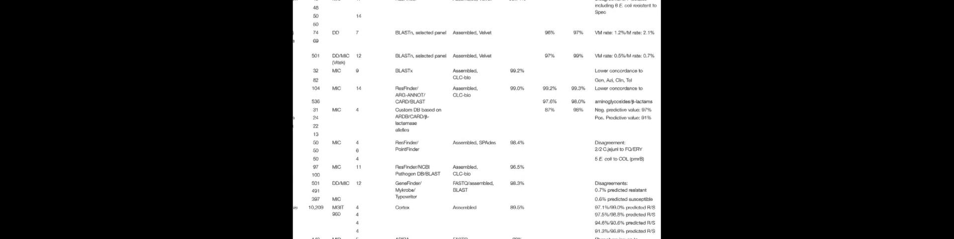